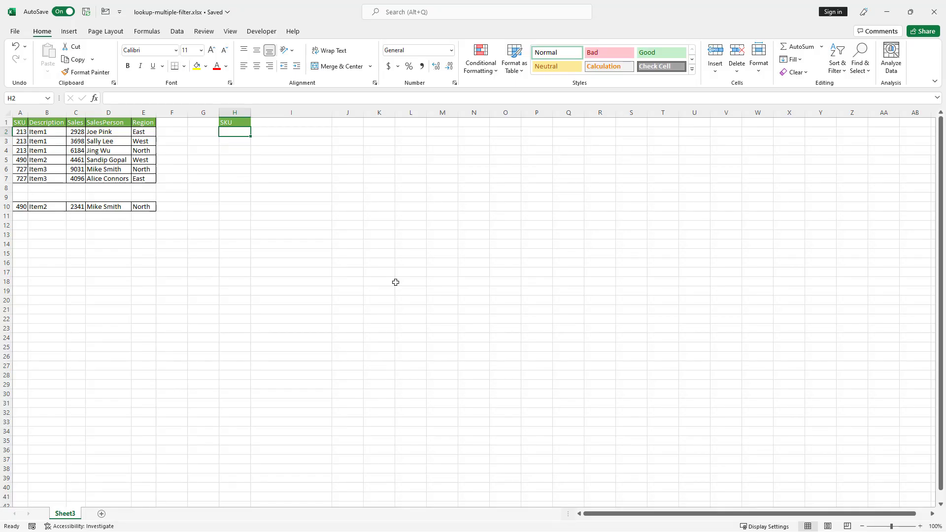
{"action": "mouse_move", "coordinate": [216, 149]}
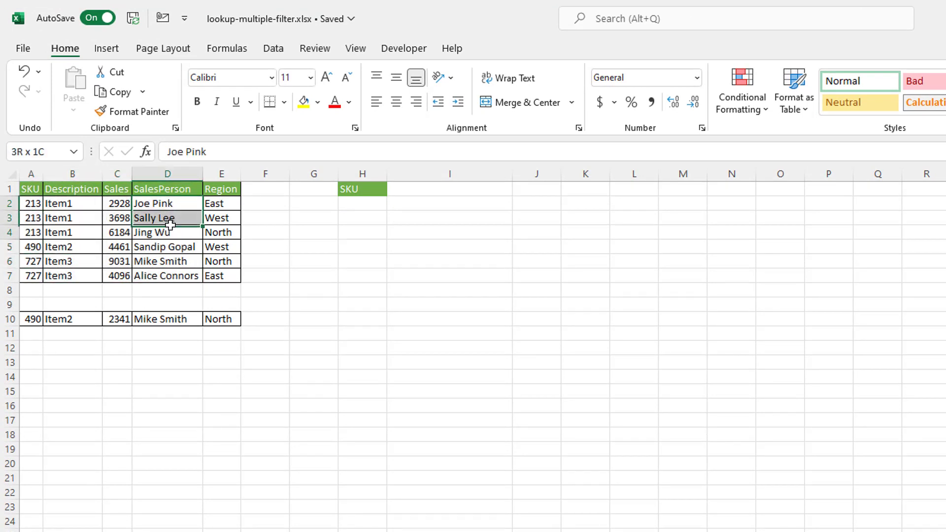
Step: Paste the SKU values from column A into H2 and remove duplicate SKUs
{"action": "left_click", "coordinate": [361, 203]}
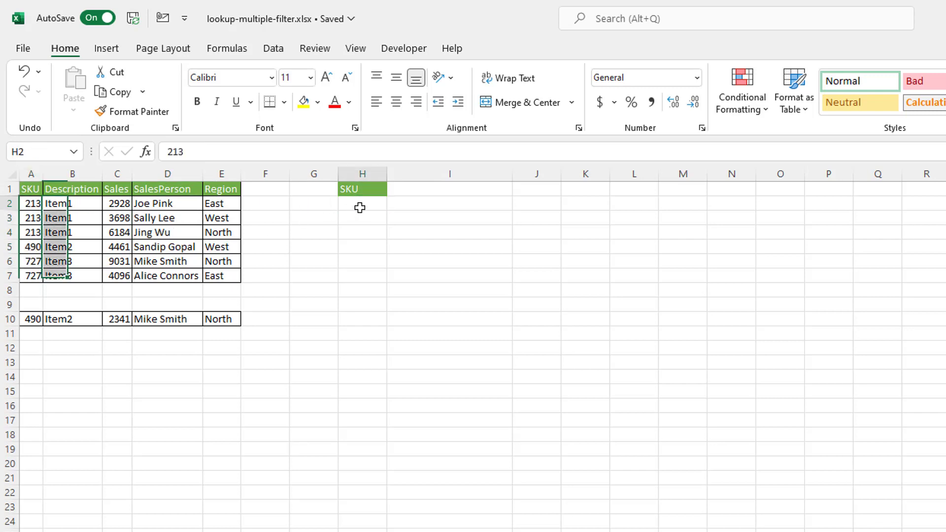
{"action": "left_click", "coordinate": [31, 202]}
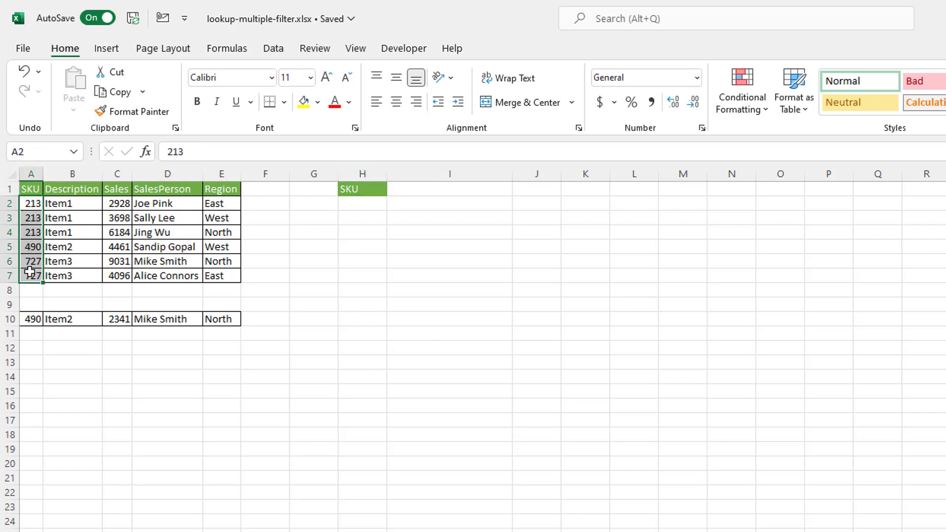
{"action": "left_click", "coordinate": [363, 204]}
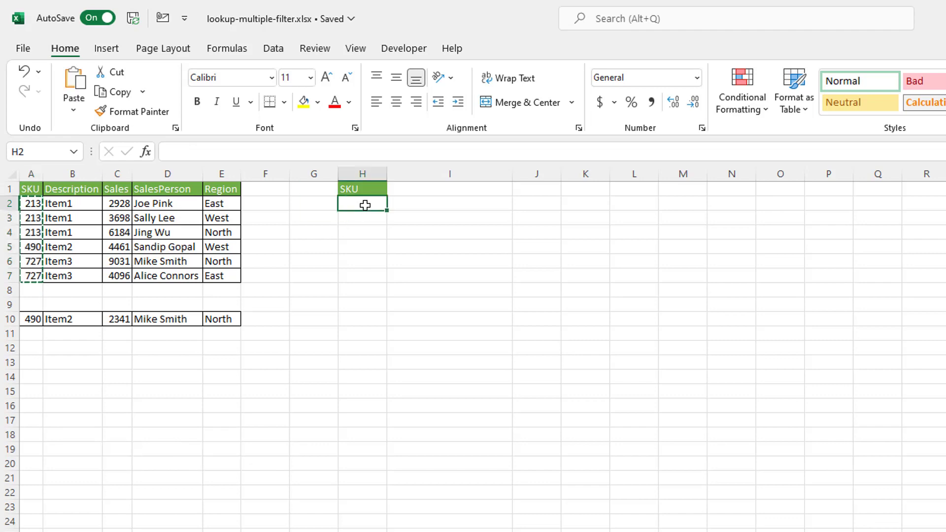
{"action": "key", "text": "ctrl+v"}
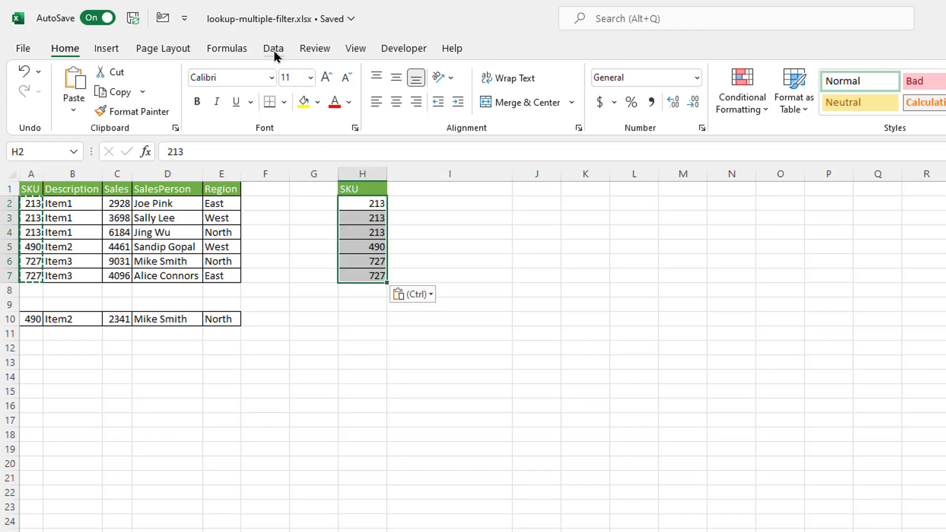
{"action": "left_click", "coordinate": [274, 48]}
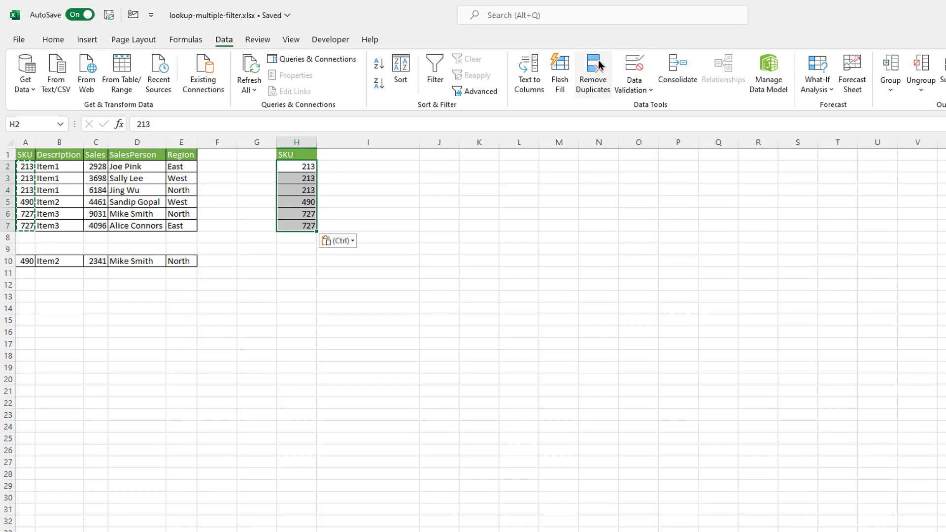
{"action": "left_click", "coordinate": [592, 69]}
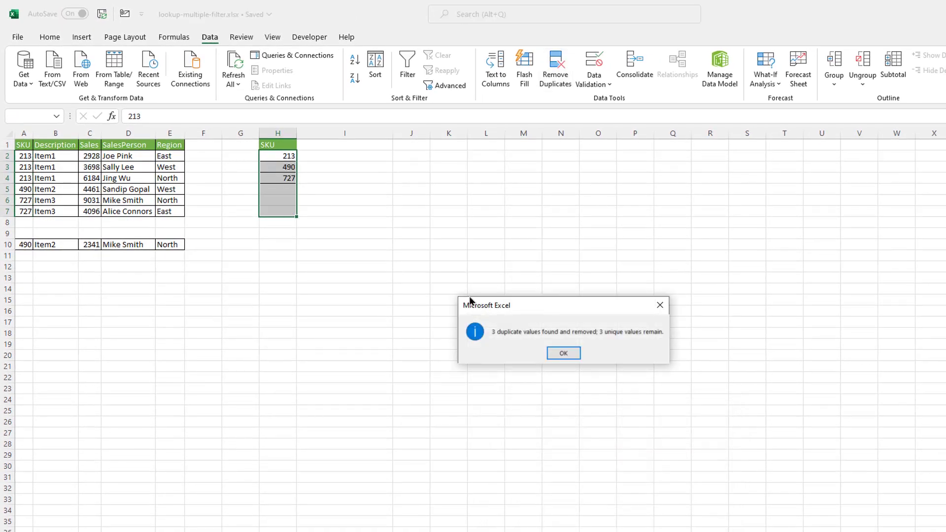
{"action": "left_click", "coordinate": [562, 353]}
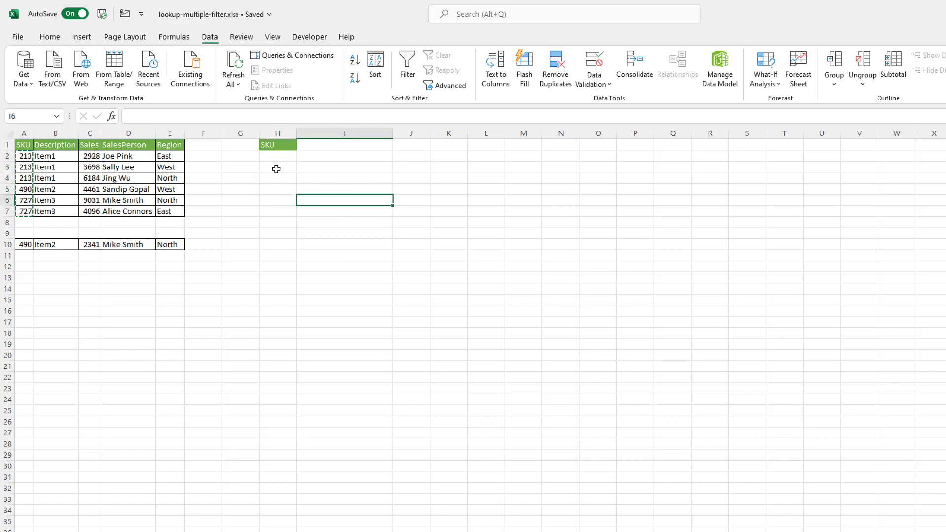
Step: Enter =UNIQUE(A2:A7) in H2 and check the spilled SKUs in H3 and H4
{"action": "left_click", "coordinate": [277, 156]}
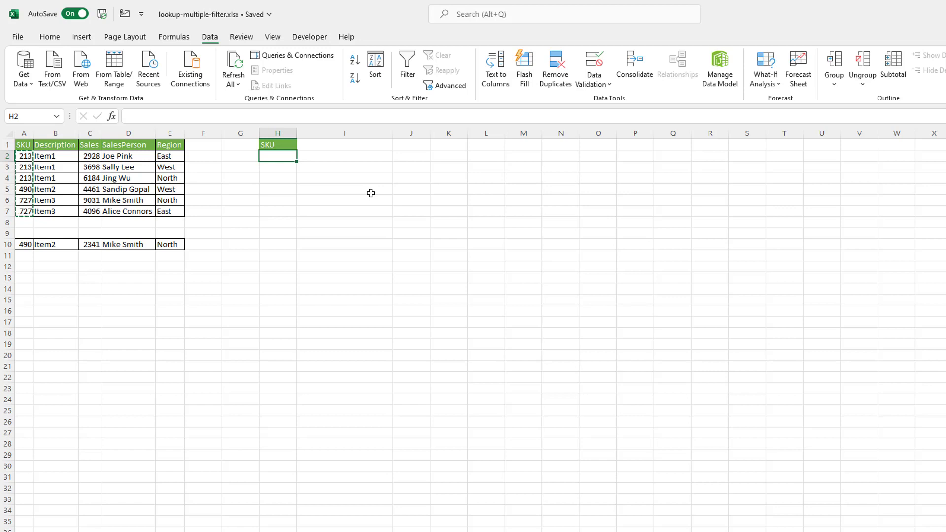
{"action": "type", "text": "="}
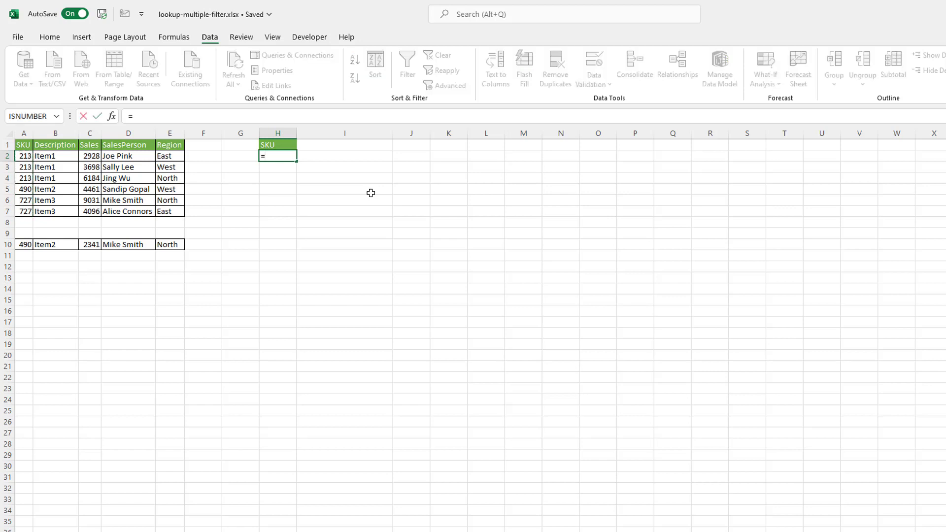
{"action": "type", "text": "uni"}
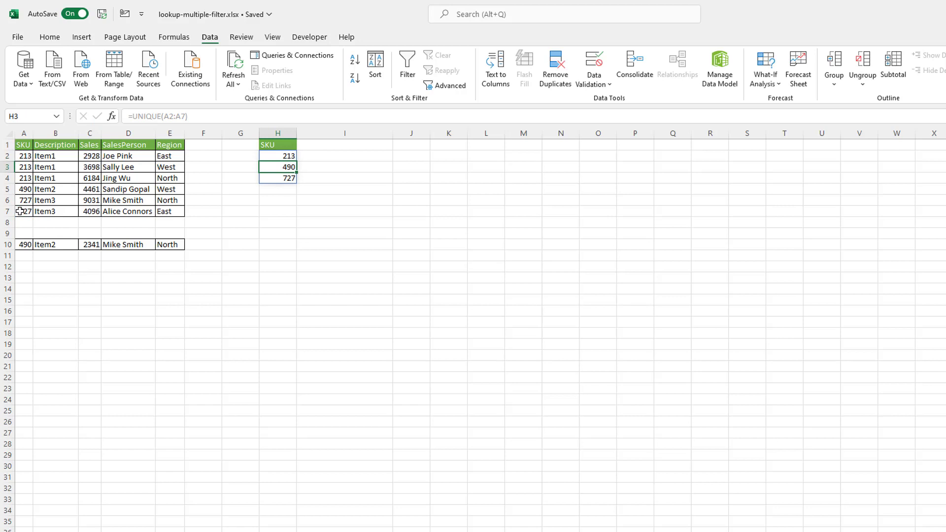
{"action": "left_click", "coordinate": [277, 177]}
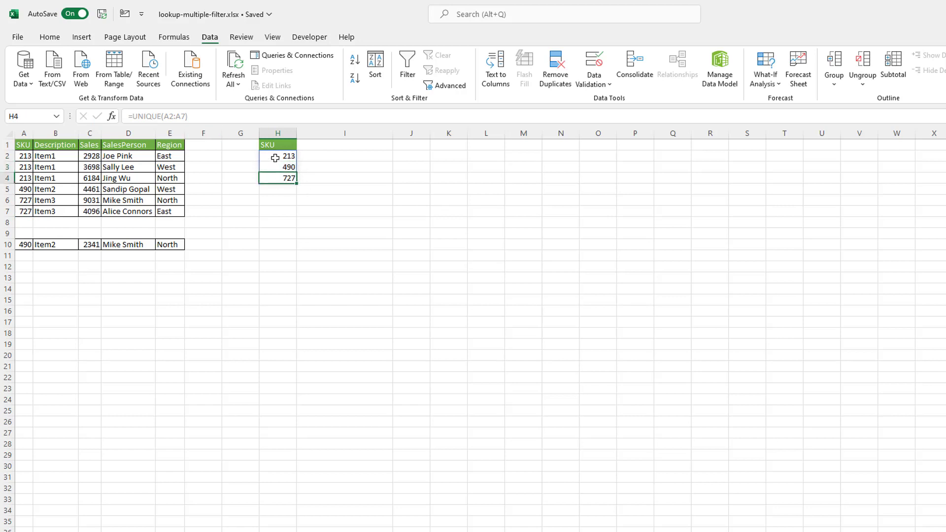
{"action": "left_click", "coordinate": [277, 156]}
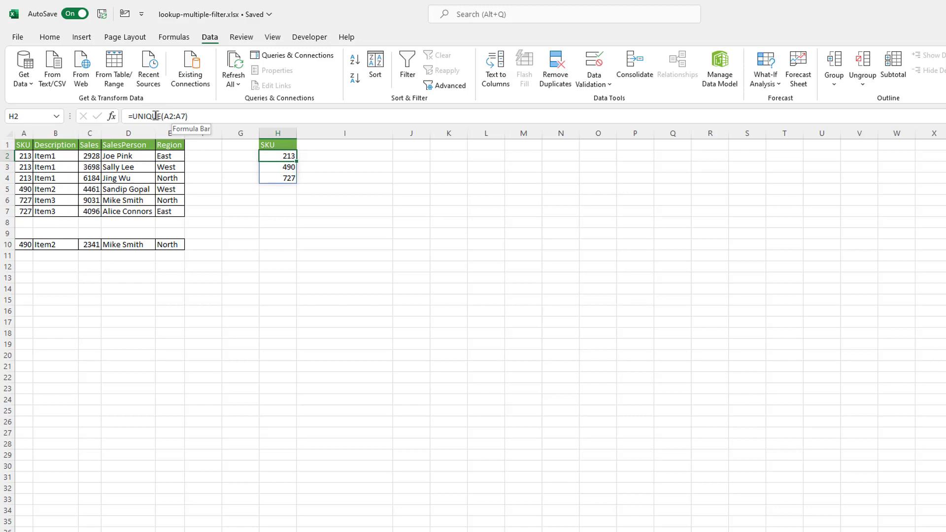
{"action": "left_click", "coordinate": [277, 167]}
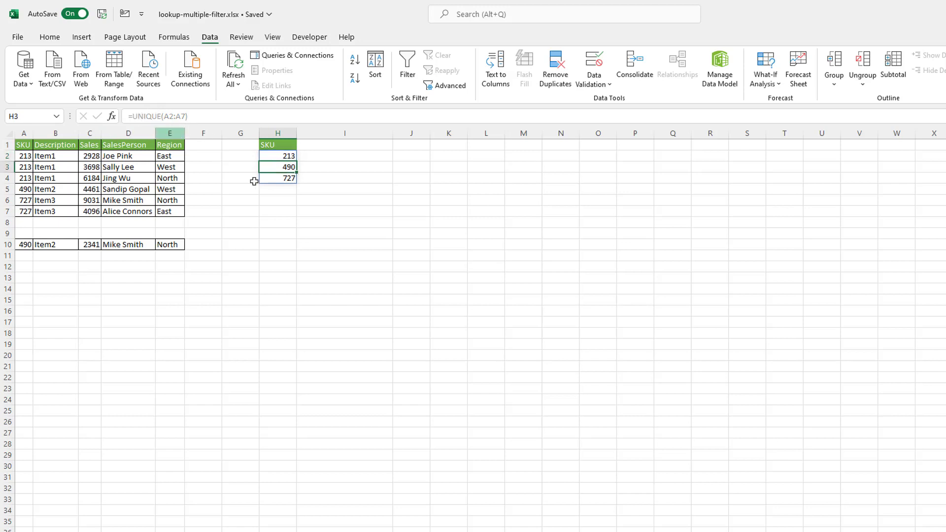
{"action": "left_click", "coordinate": [277, 155]}
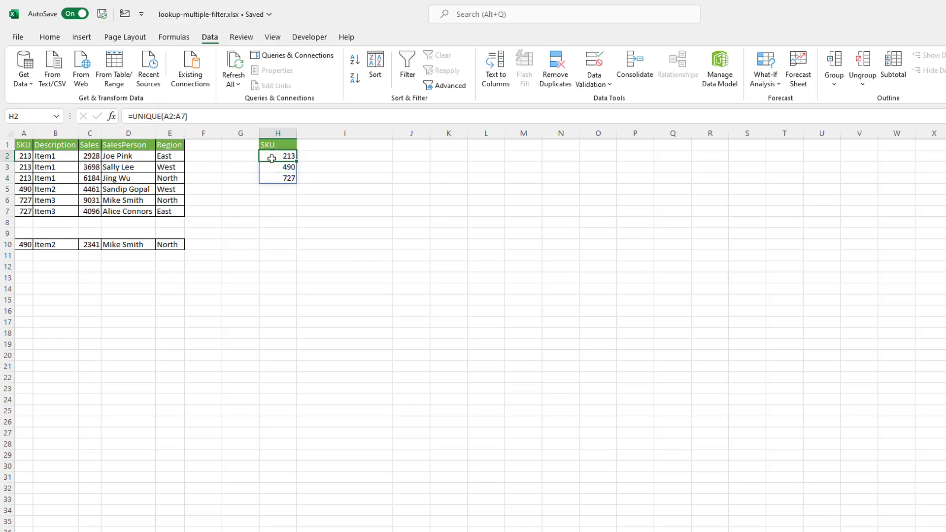
{"action": "mouse_move", "coordinate": [276, 167]}
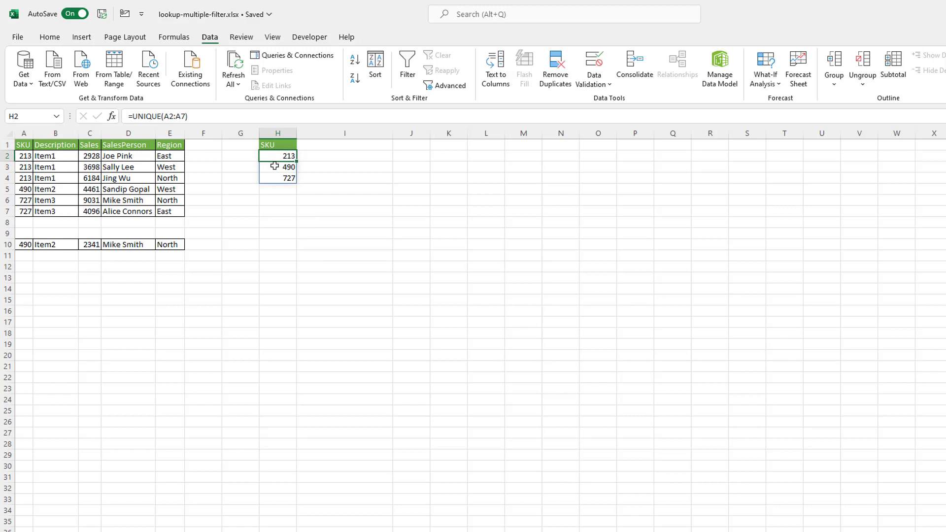
{"action": "mouse_move", "coordinate": [314, 158]}
{"action": "type", "text": "="}
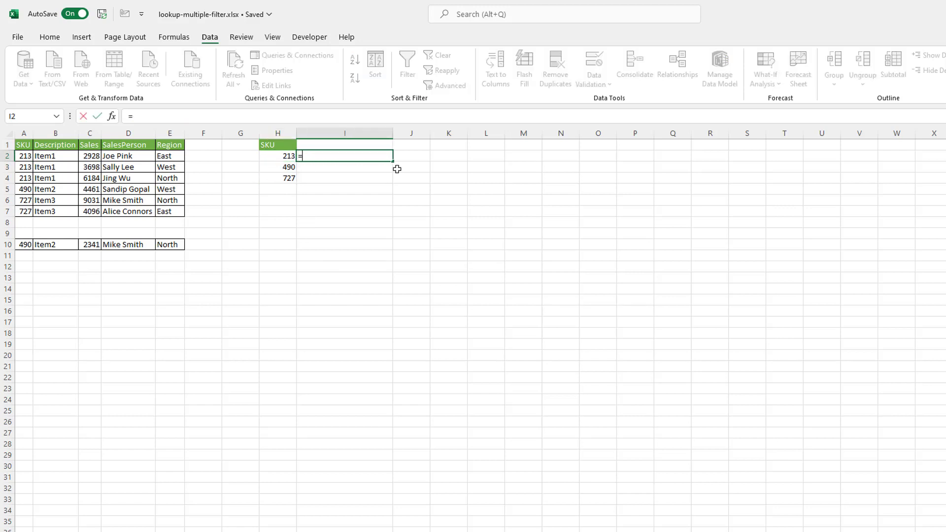
Step: Enter =FILTER($D$2:$D$7,$A$2:$A$7=H2) in I2 to list SKU 213's salespersons
{"action": "type", "text": "fi"}
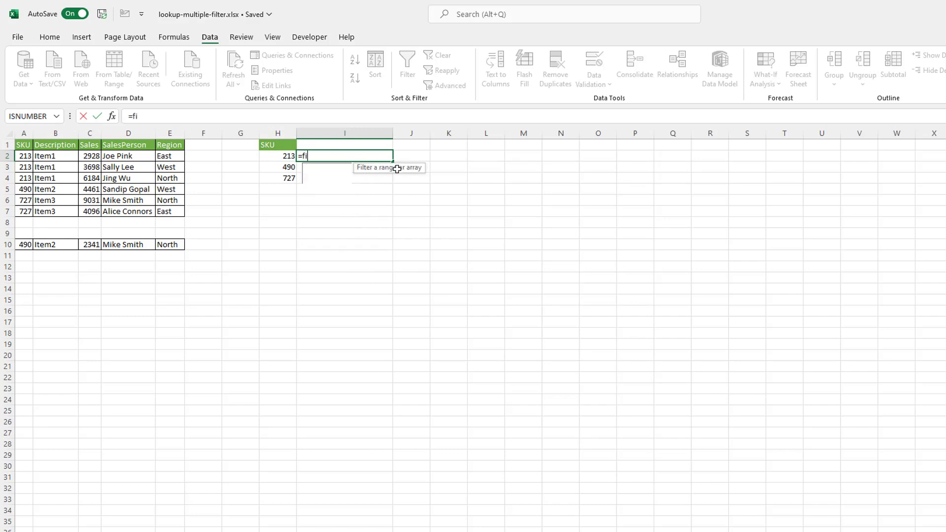
{"action": "type", "text": "LTER("}
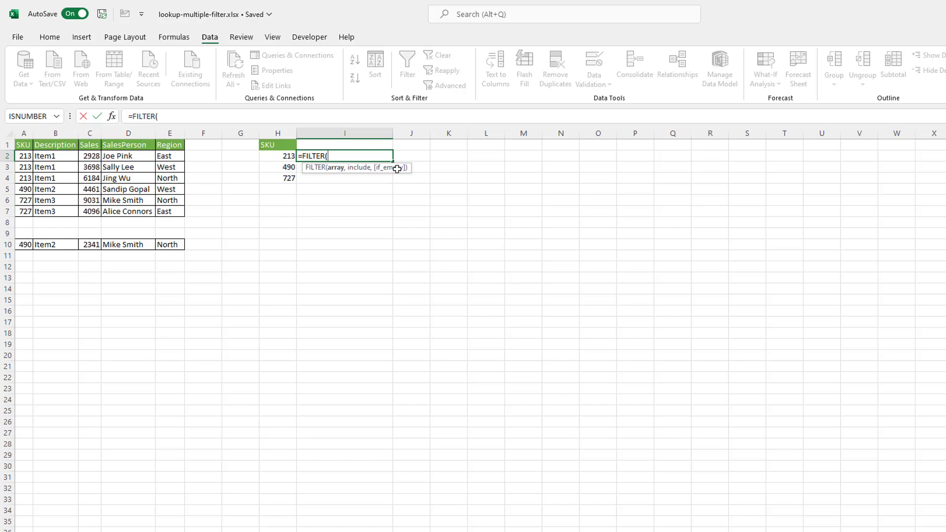
{"action": "mouse_move", "coordinate": [396, 170]}
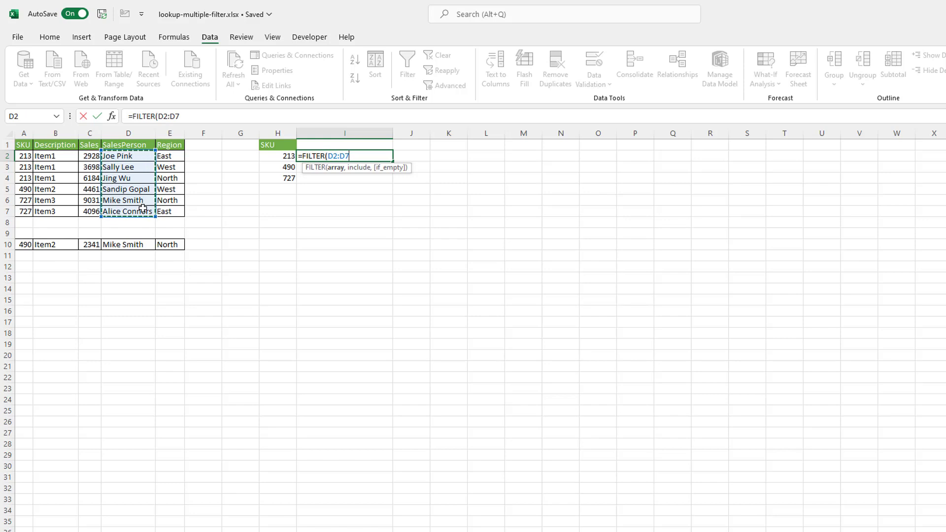
{"action": "key", "text": "f4"}
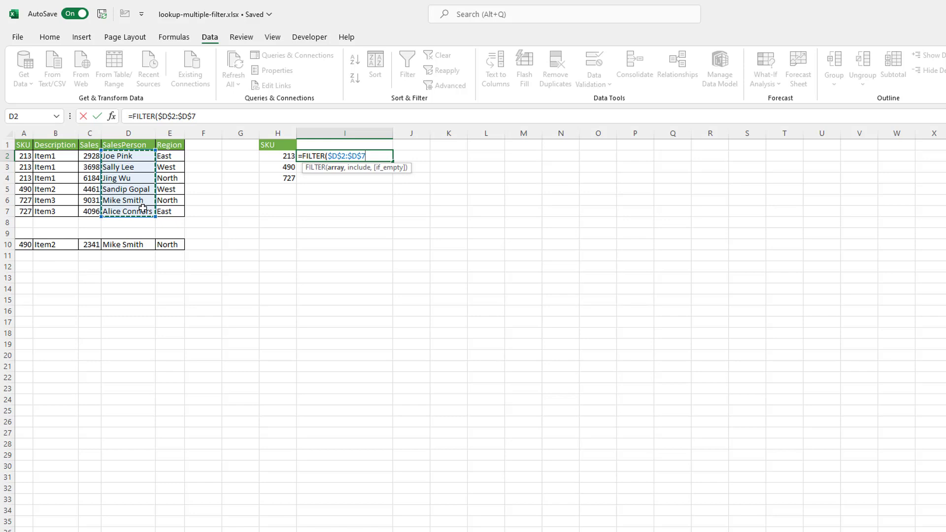
{"action": "type", "text": ","}
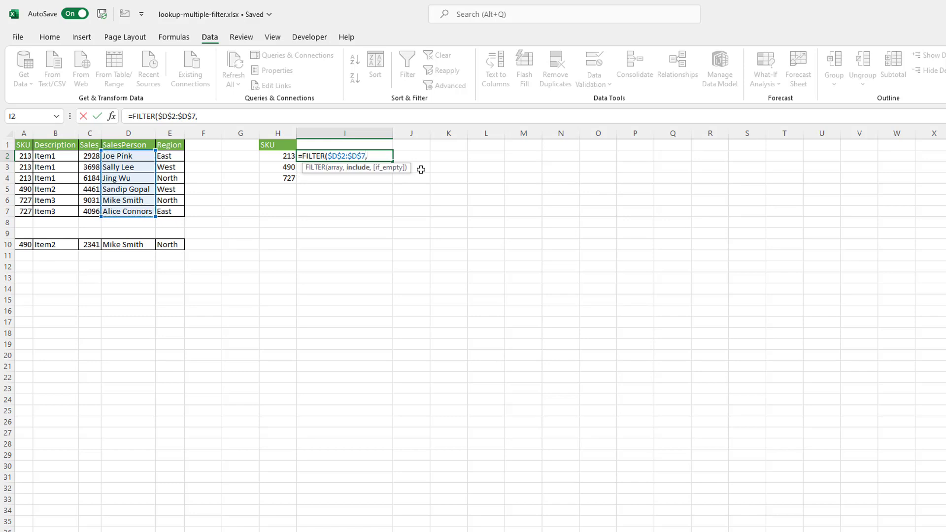
{"action": "left_click_drag", "start_coordinate": [24, 155], "coordinate": [24, 189]}
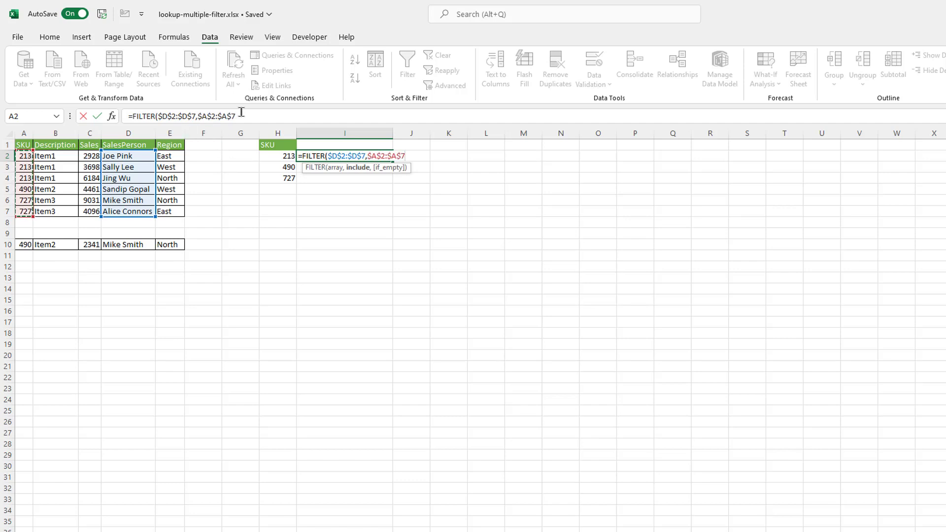
{"action": "type", "text": "=H2)"}
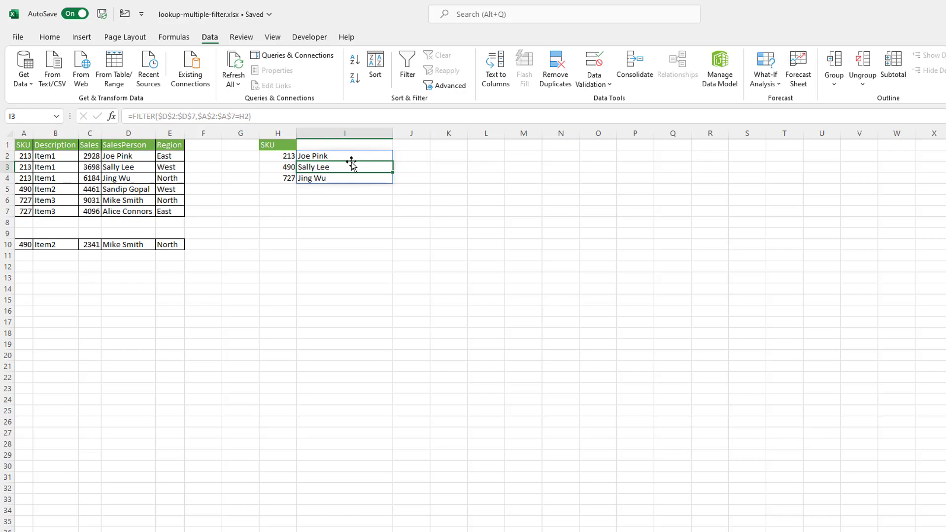
{"action": "mouse_move", "coordinate": [330, 177]}
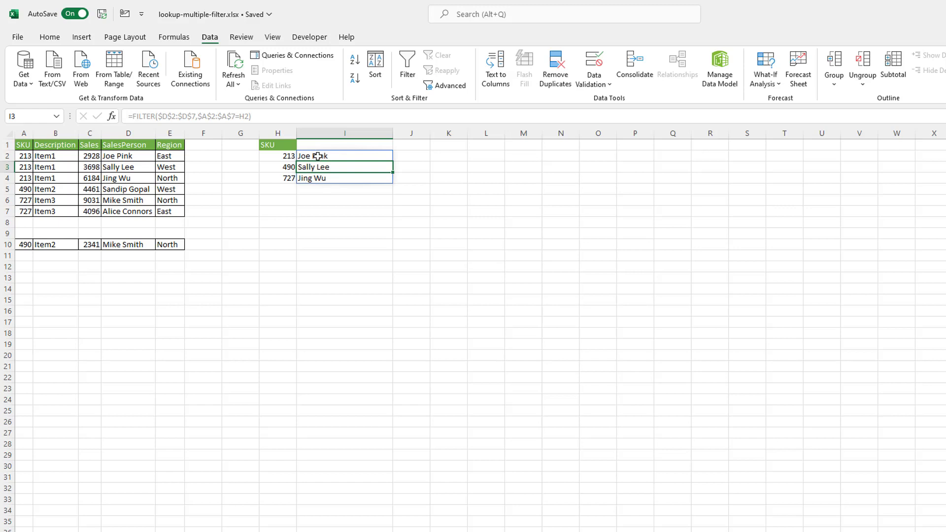
{"action": "mouse_move", "coordinate": [189, 142]}
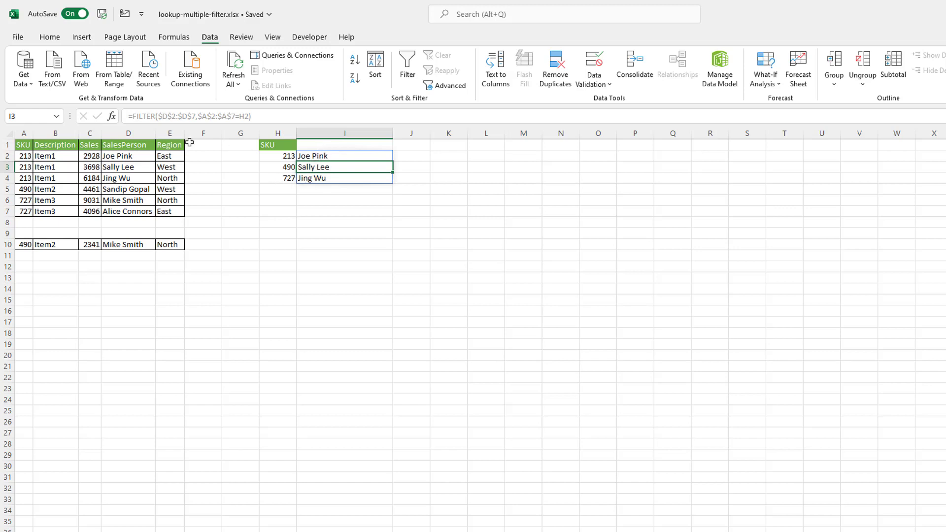
Step: Wrap I2's FILTER formula in TRANSPOSE so Joe Pink, Sally Lee, Jing Wu spill across
{"action": "left_click", "coordinate": [344, 156]}
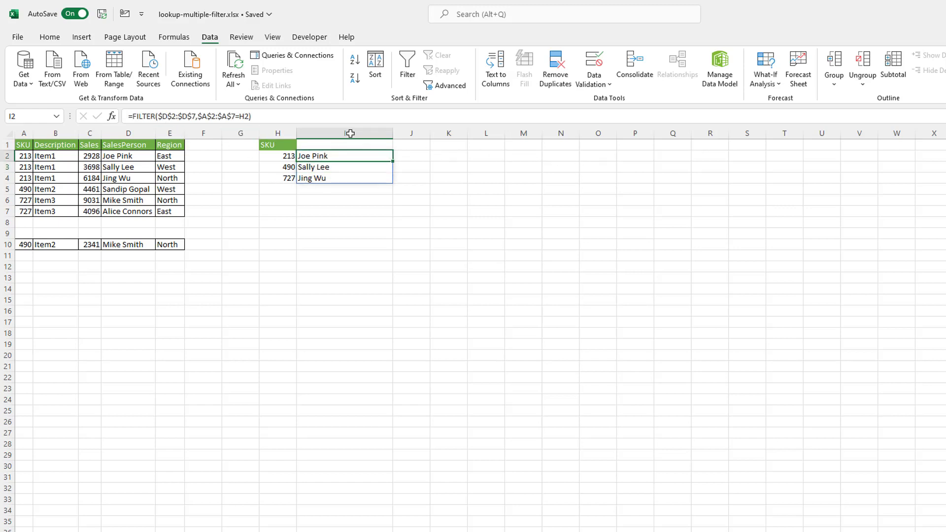
{"action": "double_click", "coordinate": [345, 155]}
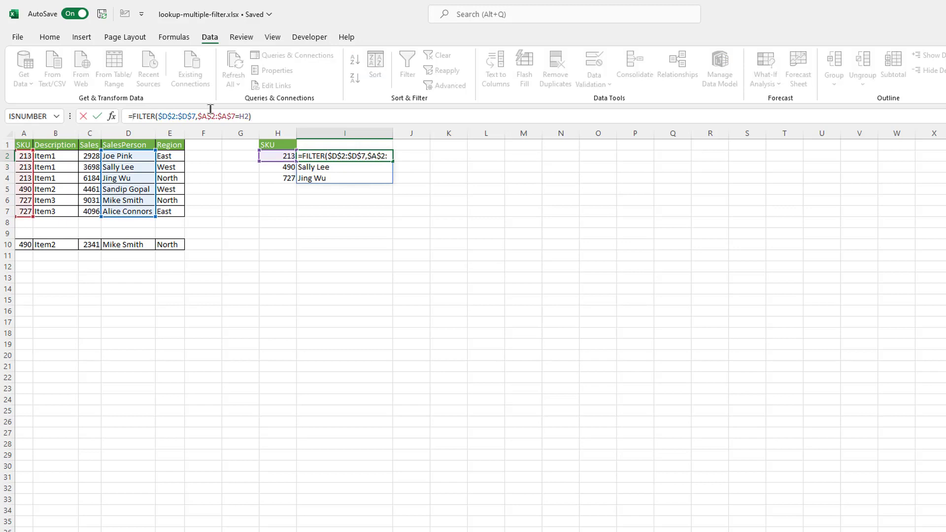
{"action": "type", "text": "tran"}
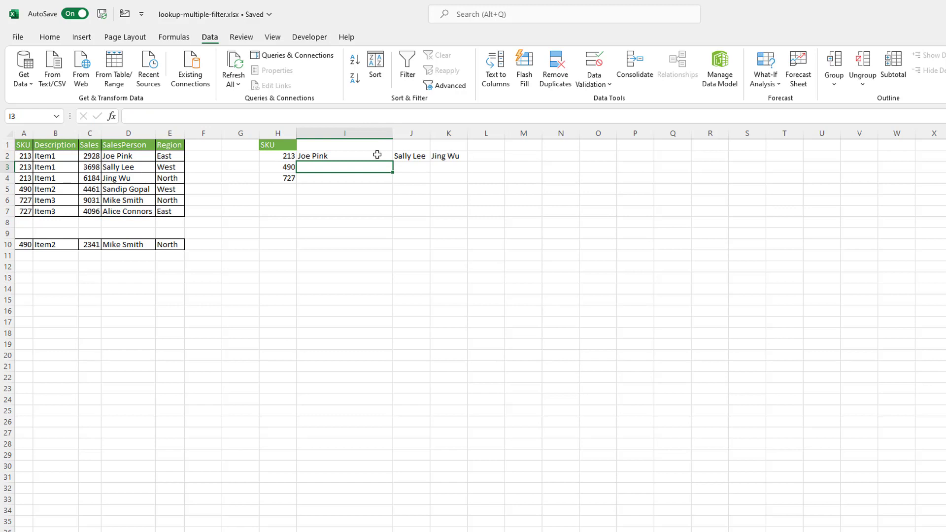
Step: Change I2's ranges to $D$2:$D$8 and $A$2:$A$8, then fill down to I4
{"action": "left_click", "coordinate": [345, 156]}
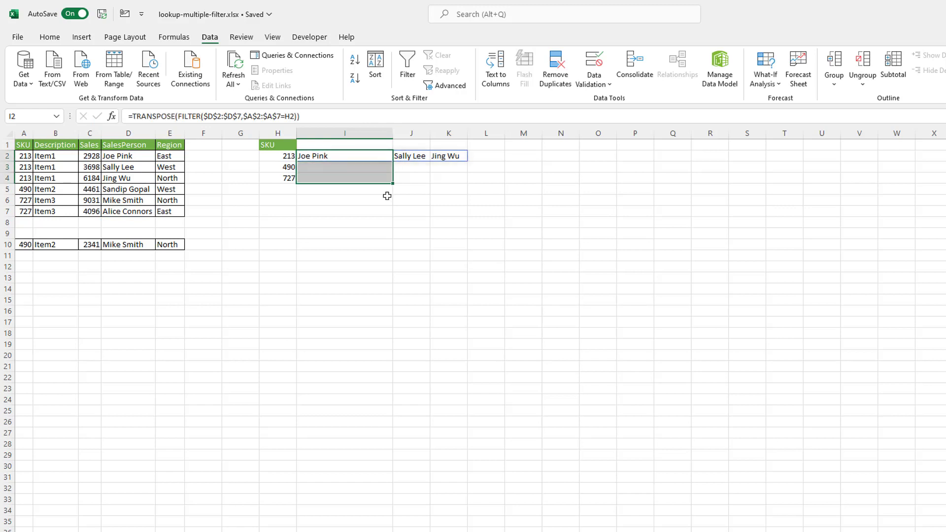
{"action": "left_click", "coordinate": [277, 167]}
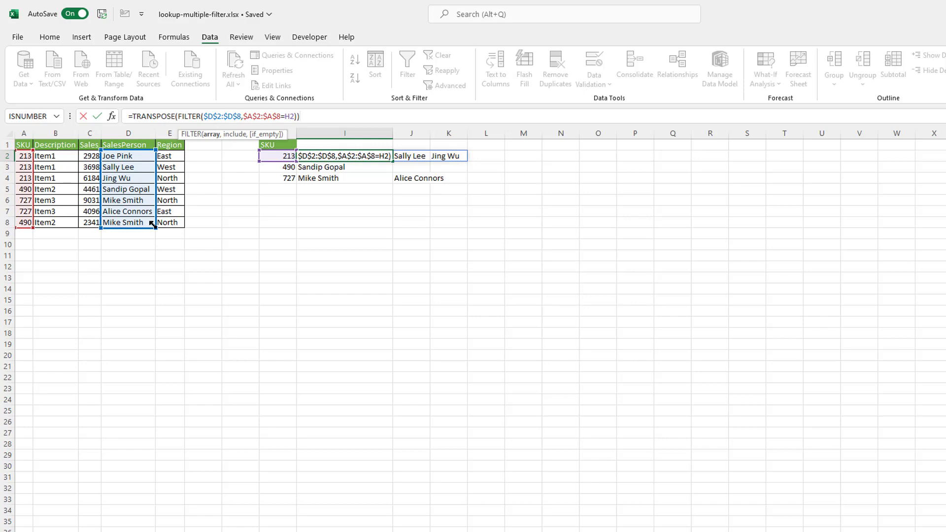
{"action": "key", "text": "Return"}
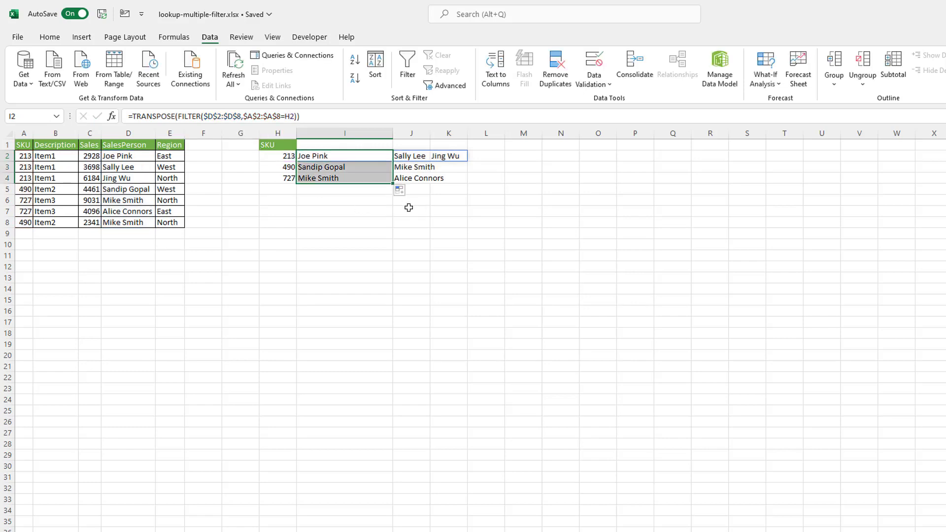
{"action": "left_click", "coordinate": [344, 145]}
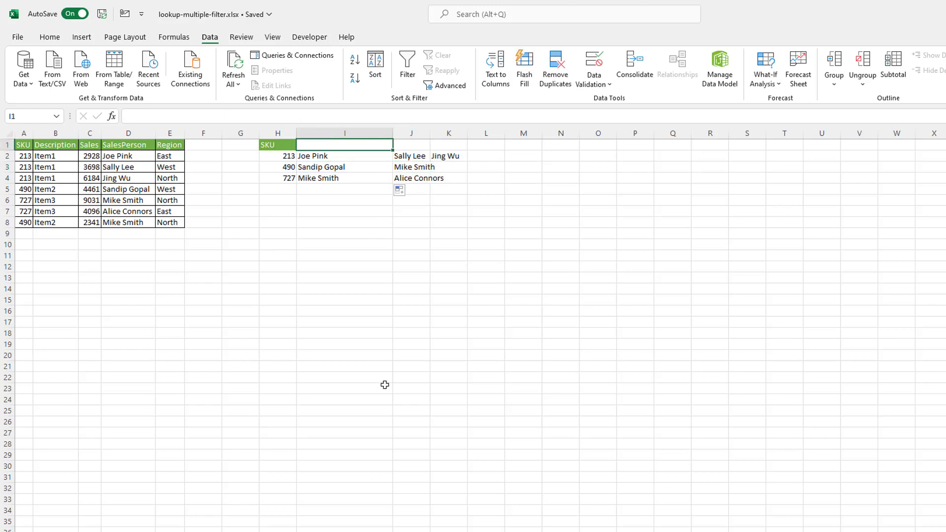
Step: Enter a green SalesPerson1 header in I1 and extend it through SalesPerson4 in L1
{"action": "left_click", "coordinate": [128, 145]}
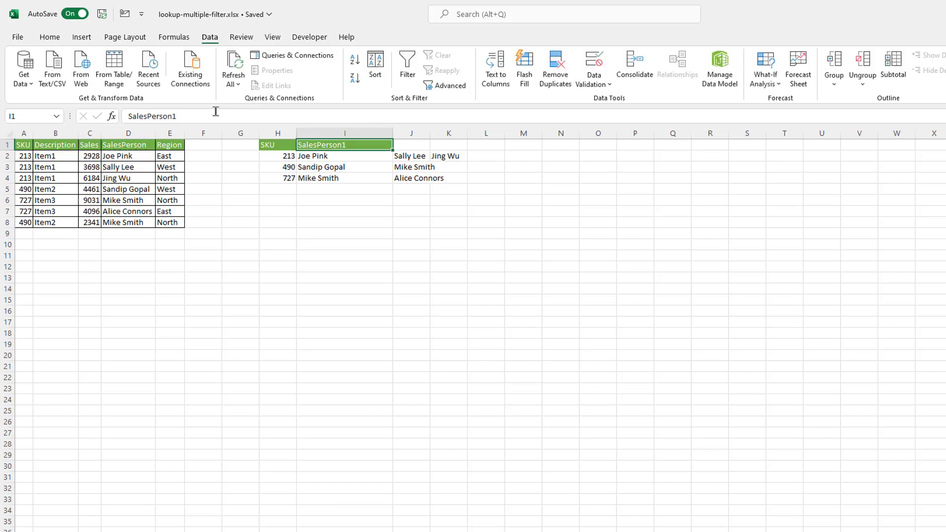
{"action": "left_click_drag", "start_coordinate": [344, 144], "coordinate": [486, 145]}
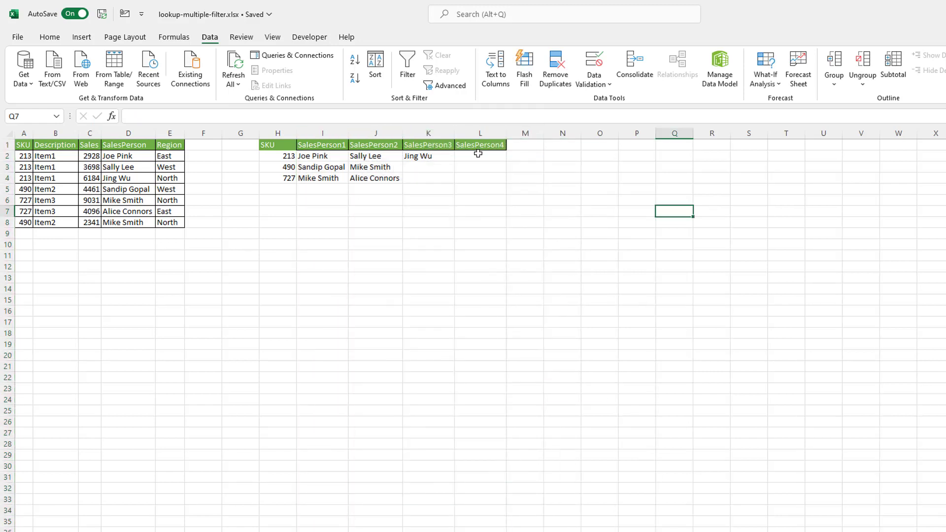
{"action": "mouse_move", "coordinate": [419, 250]}
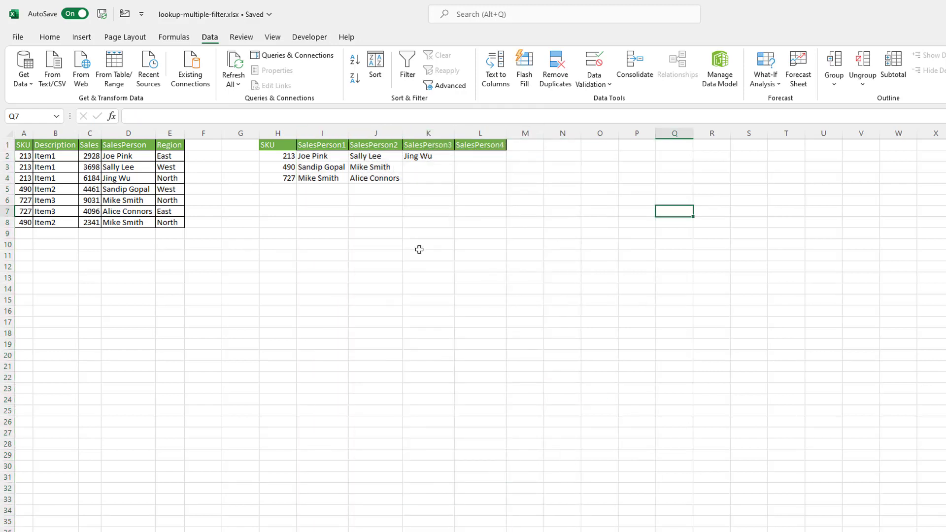
{"action": "mouse_move", "coordinate": [314, 156]}
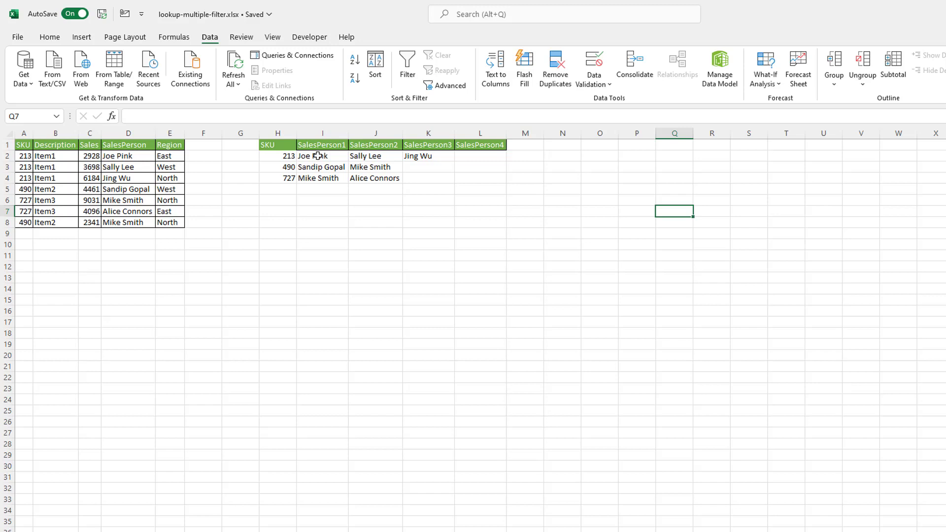
{"action": "left_click", "coordinate": [344, 156]}
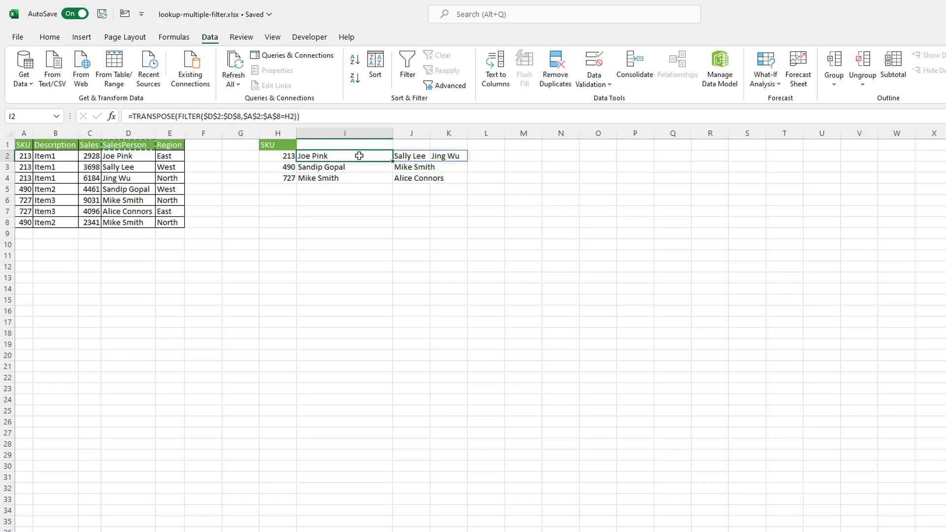
{"action": "mouse_move", "coordinate": [177, 116]}
{"action": "type", "text": "EXTJOI"}
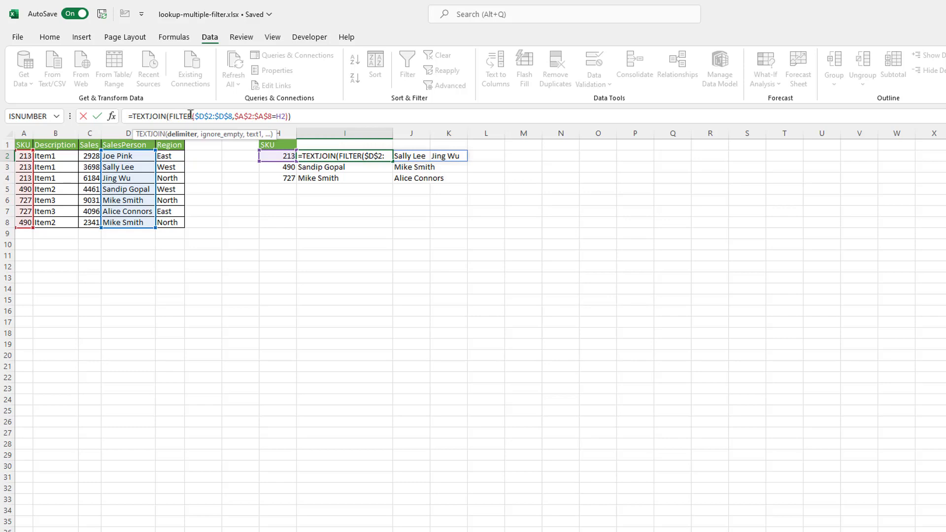
Step: Rewrite I2 as TEXTJOIN(", ",TRUE,FILTER(...)) and accept Excel's formula correction
{"action": "type", "text": "\","}
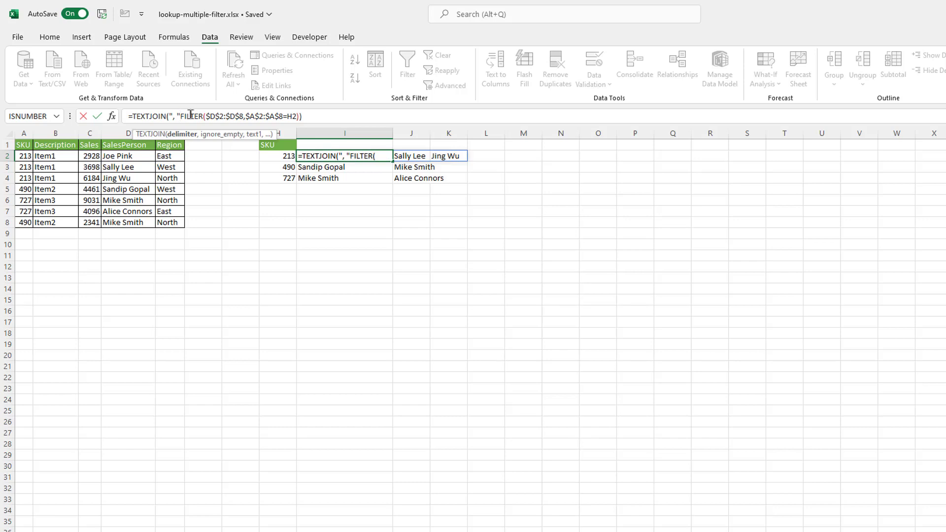
{"action": "type", "text": ",TRUE,"}
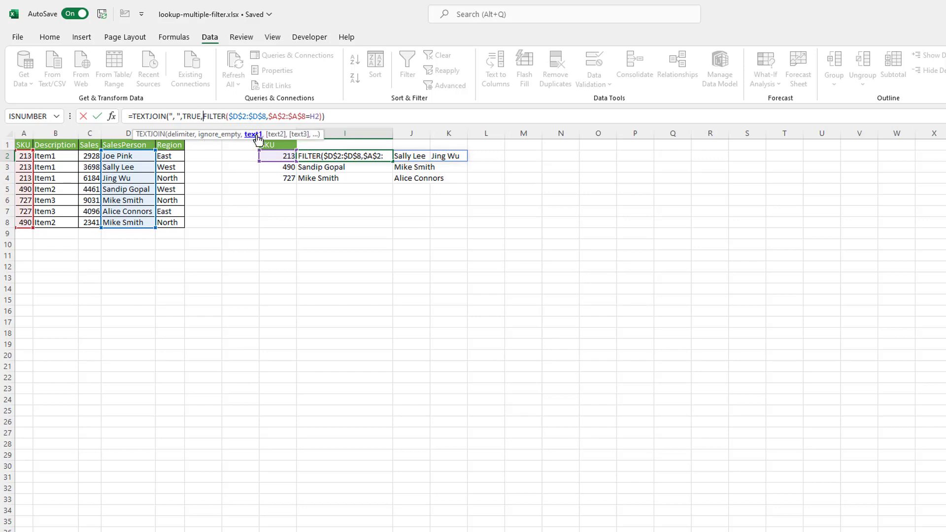
{"action": "mouse_move", "coordinate": [335, 116]}
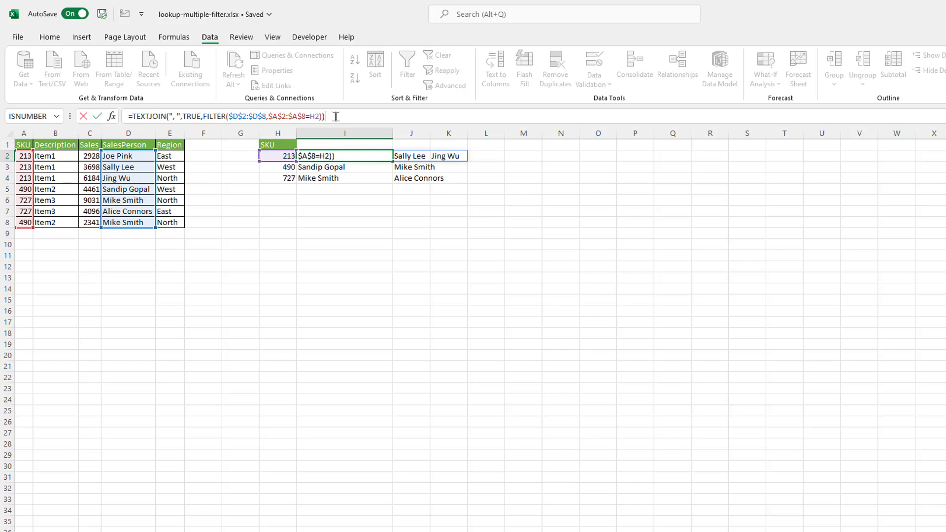
{"action": "type", "text": ")"}
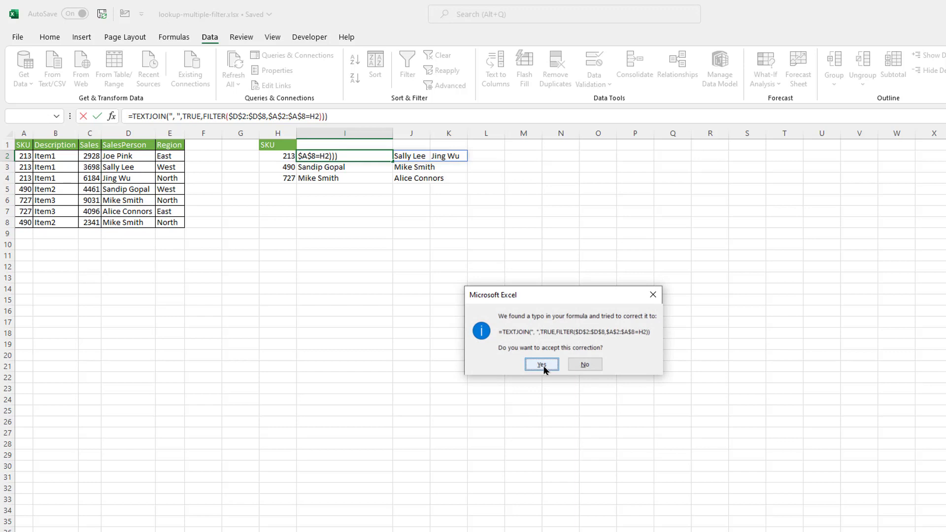
{"action": "left_click", "coordinate": [540, 364]}
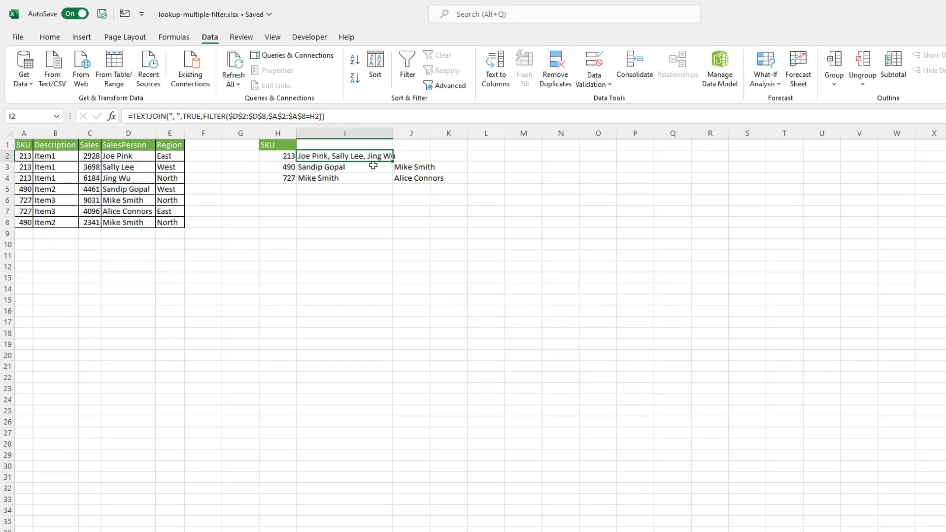
{"action": "mouse_move", "coordinate": [333, 200]}
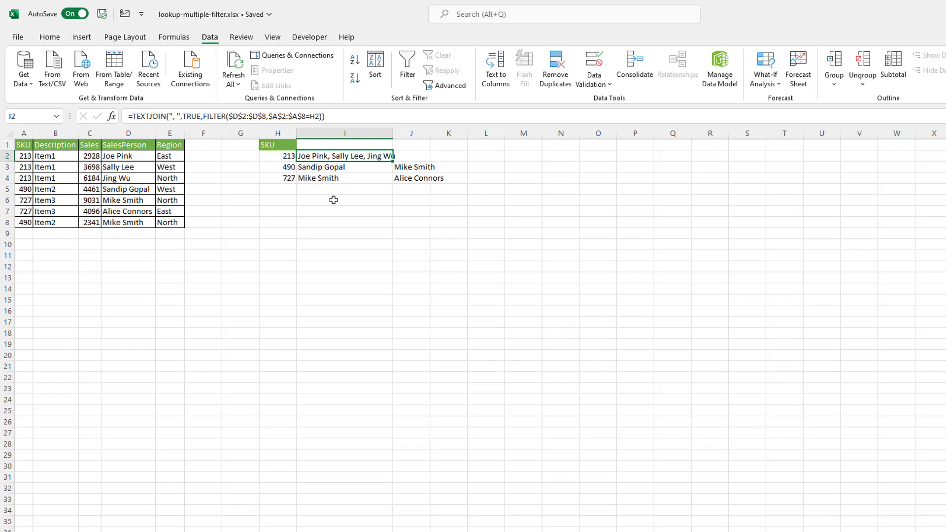
{"action": "mouse_move", "coordinate": [394, 165]}
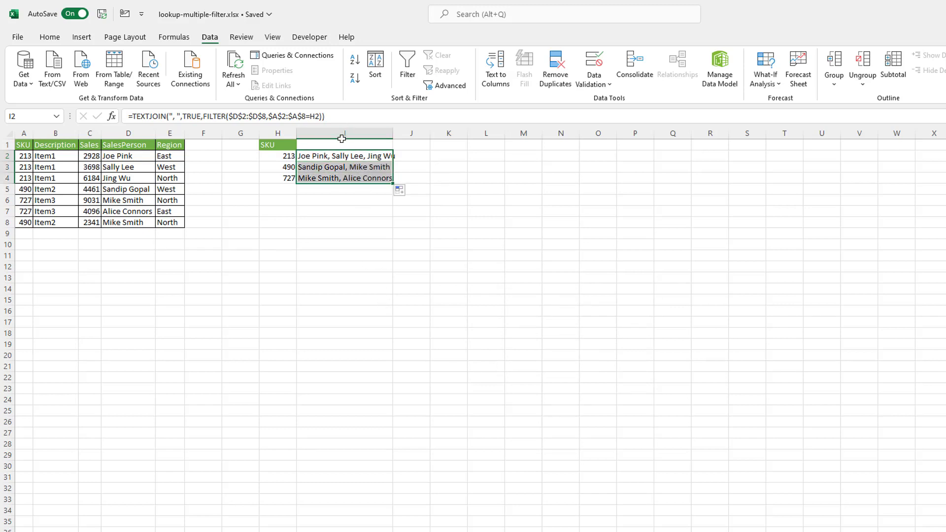
Step: Fill the TEXTJOIN formula to I4, title I1 SalesPersons, and autofit column I
{"action": "left_click", "coordinate": [128, 144]}
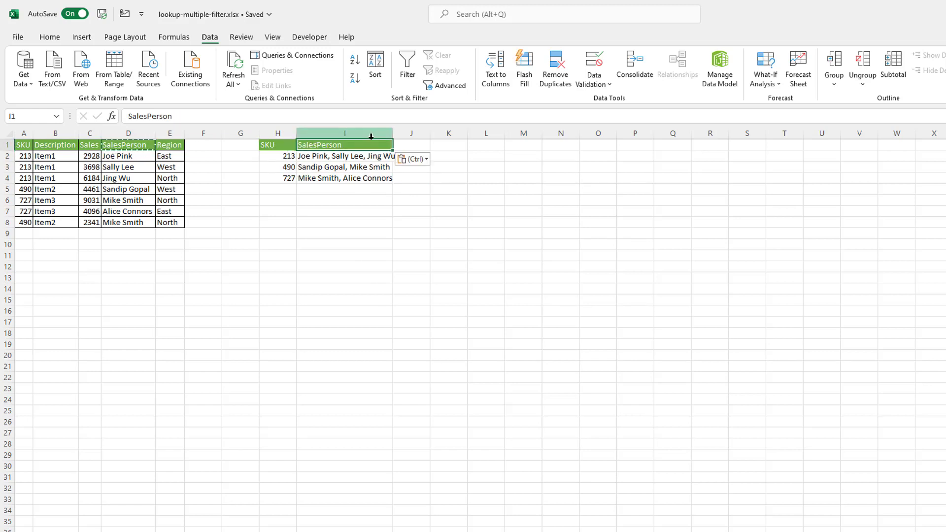
{"action": "left_click", "coordinate": [345, 156]}
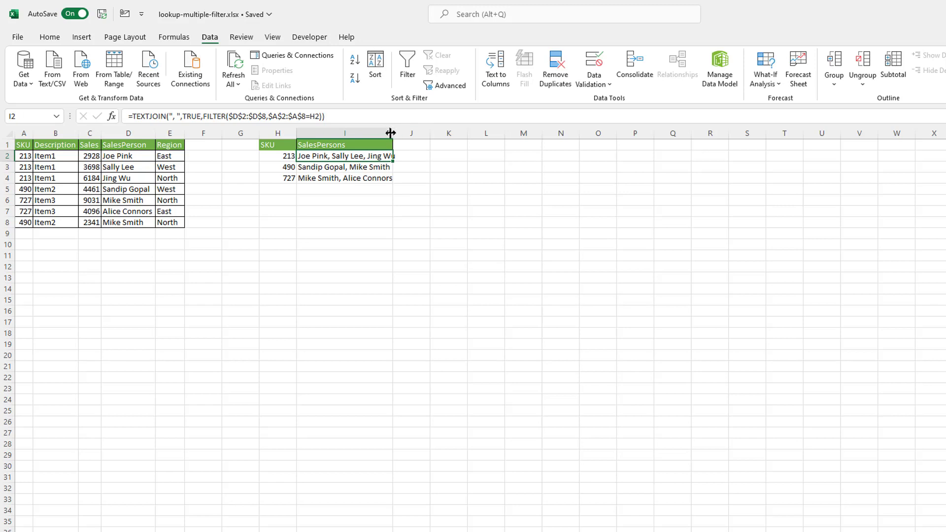
{"action": "left_click", "coordinate": [529, 209]}
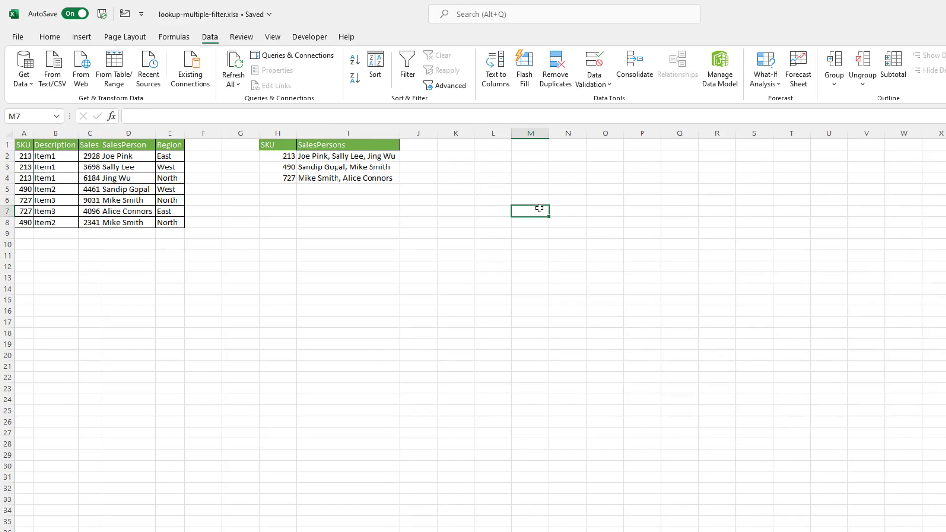
{"action": "left_click", "coordinate": [348, 155]}
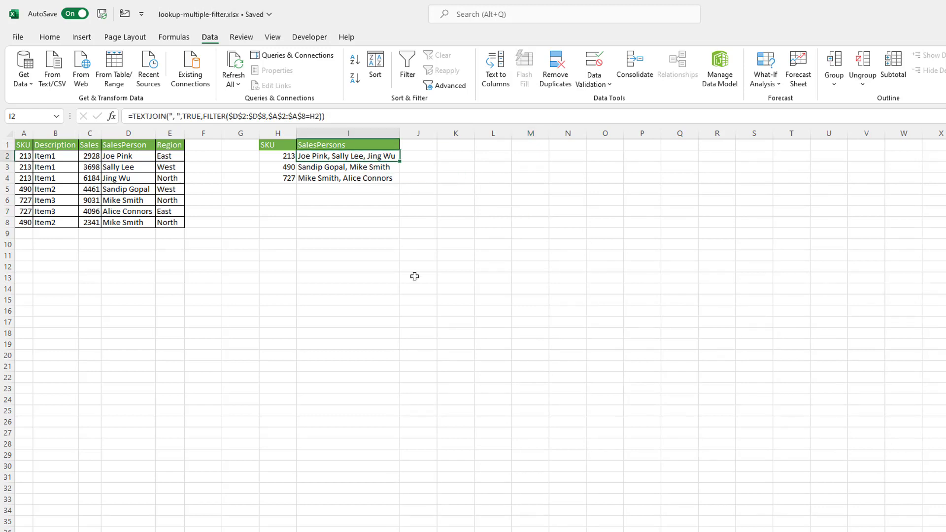